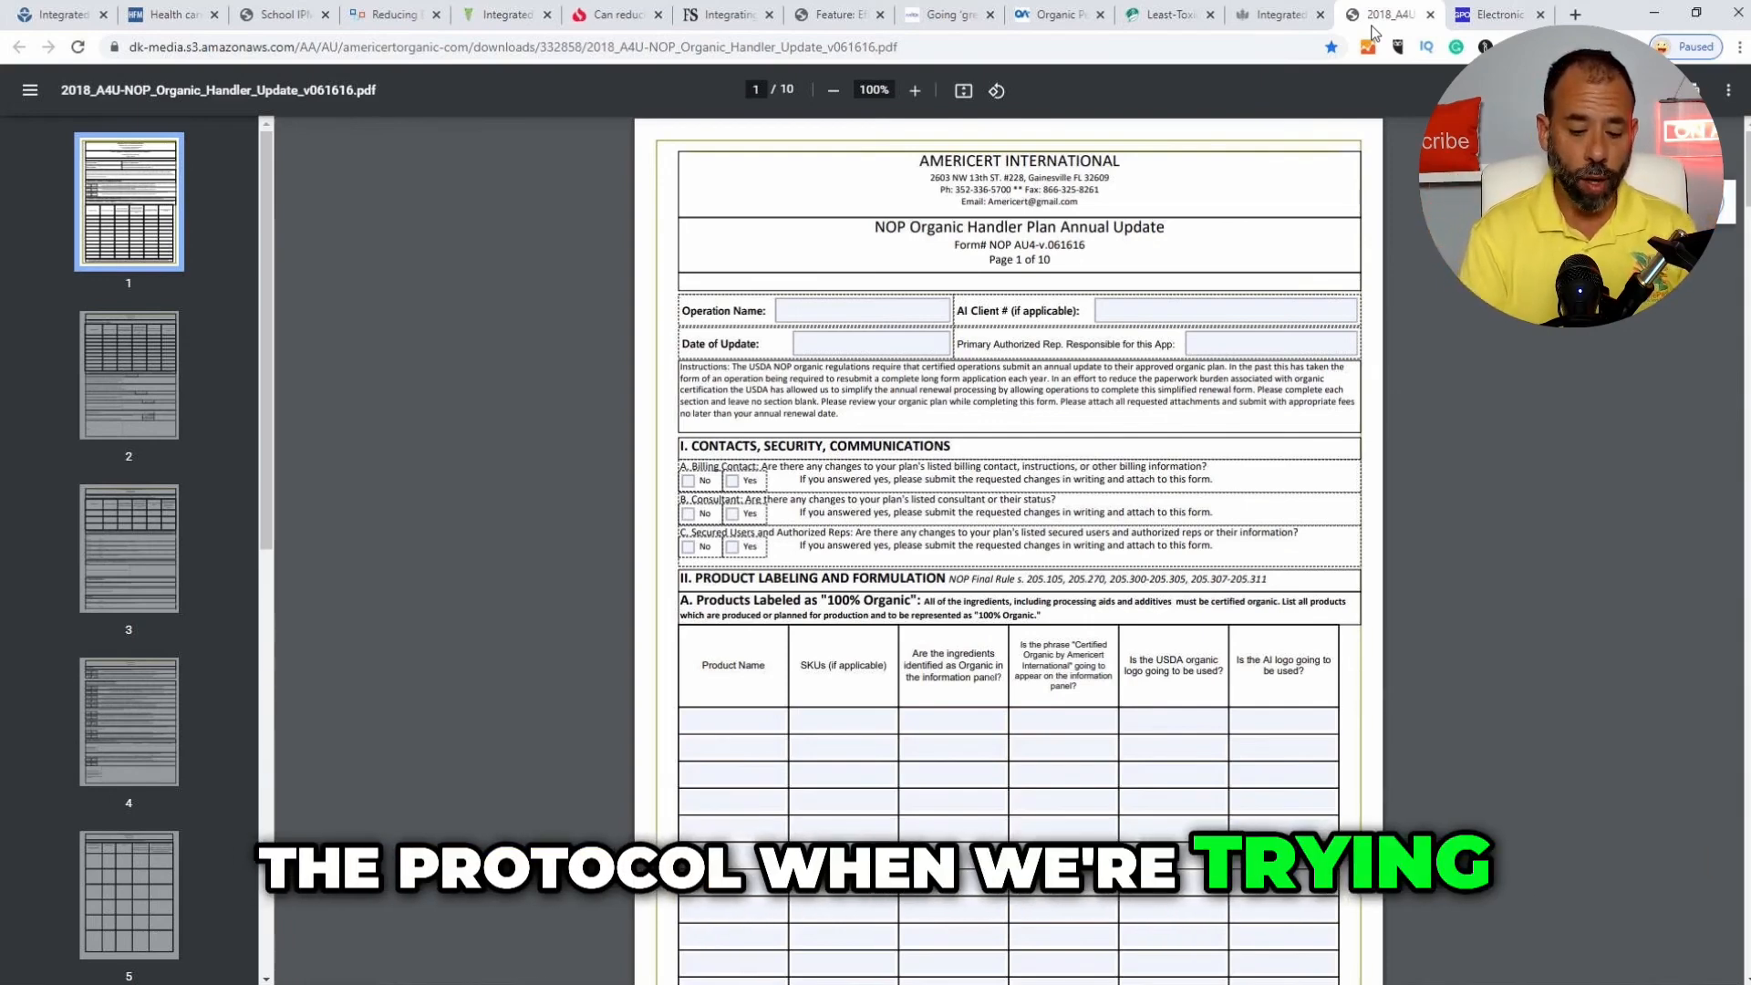
- Find the word 'pest', landing on its first match in the page 4 Pest Control section
key("Ctrl+f")
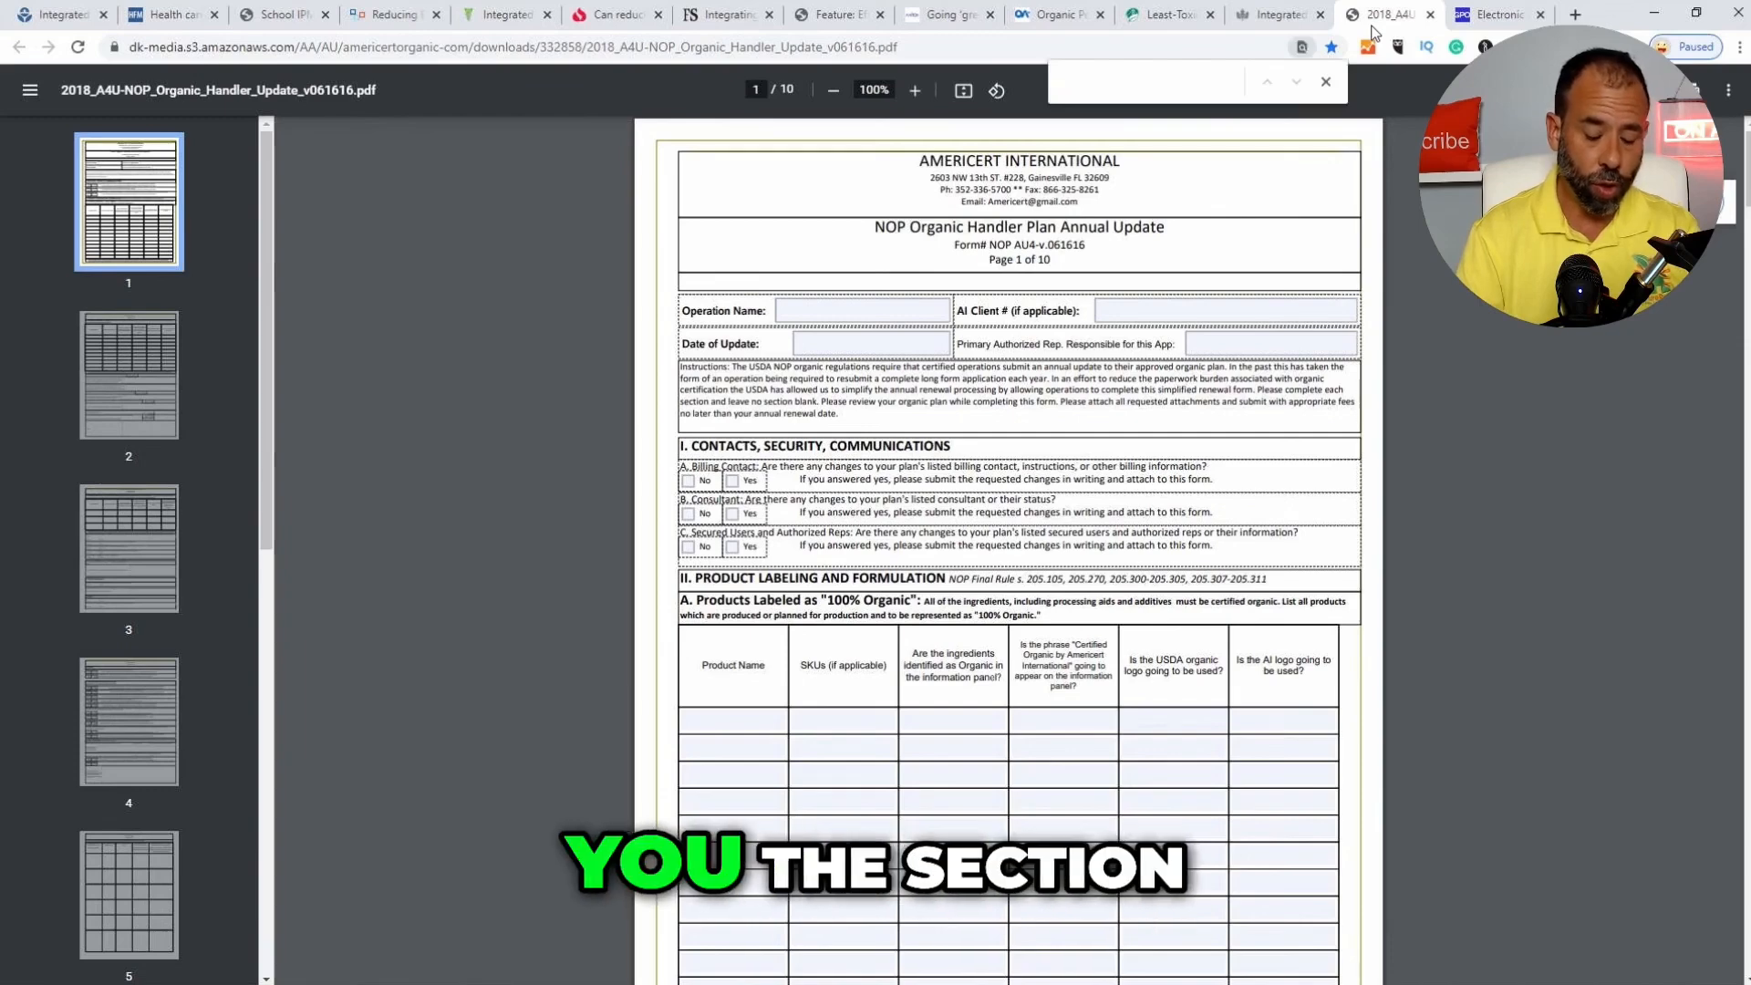
type("pest")
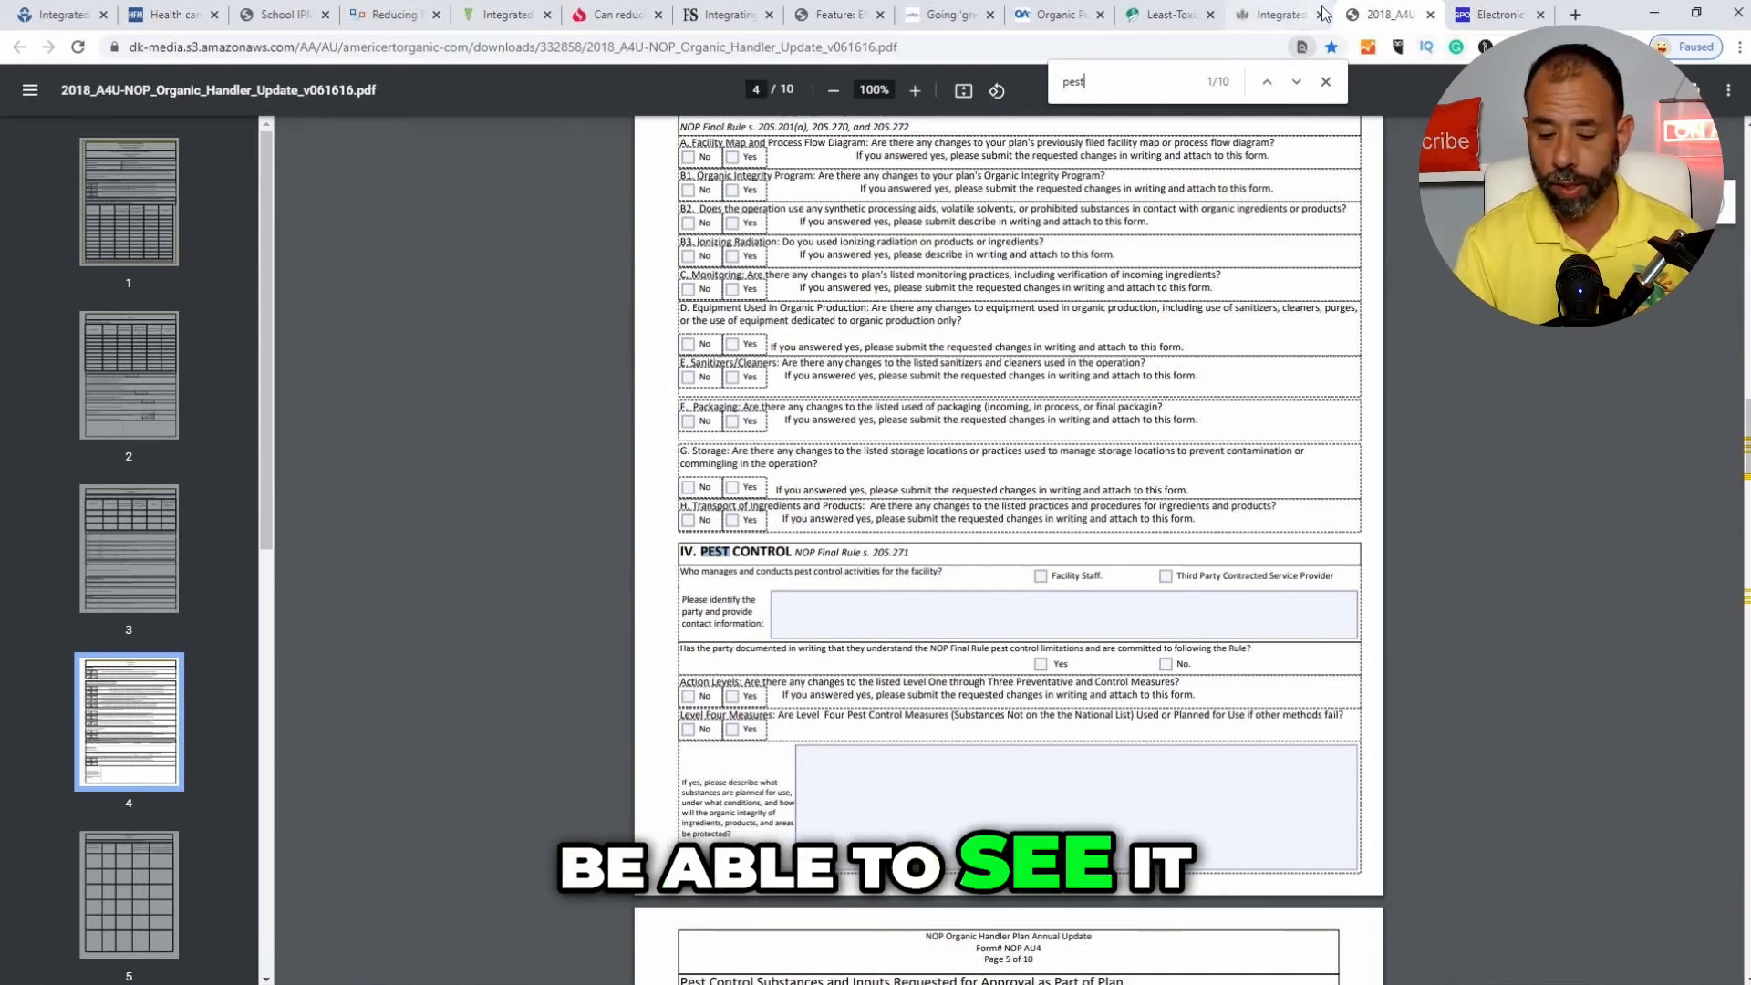
- Zoom page 4 in to 175% so the Maintaining Organic Integrity questions read clearly
left_click(914, 89)
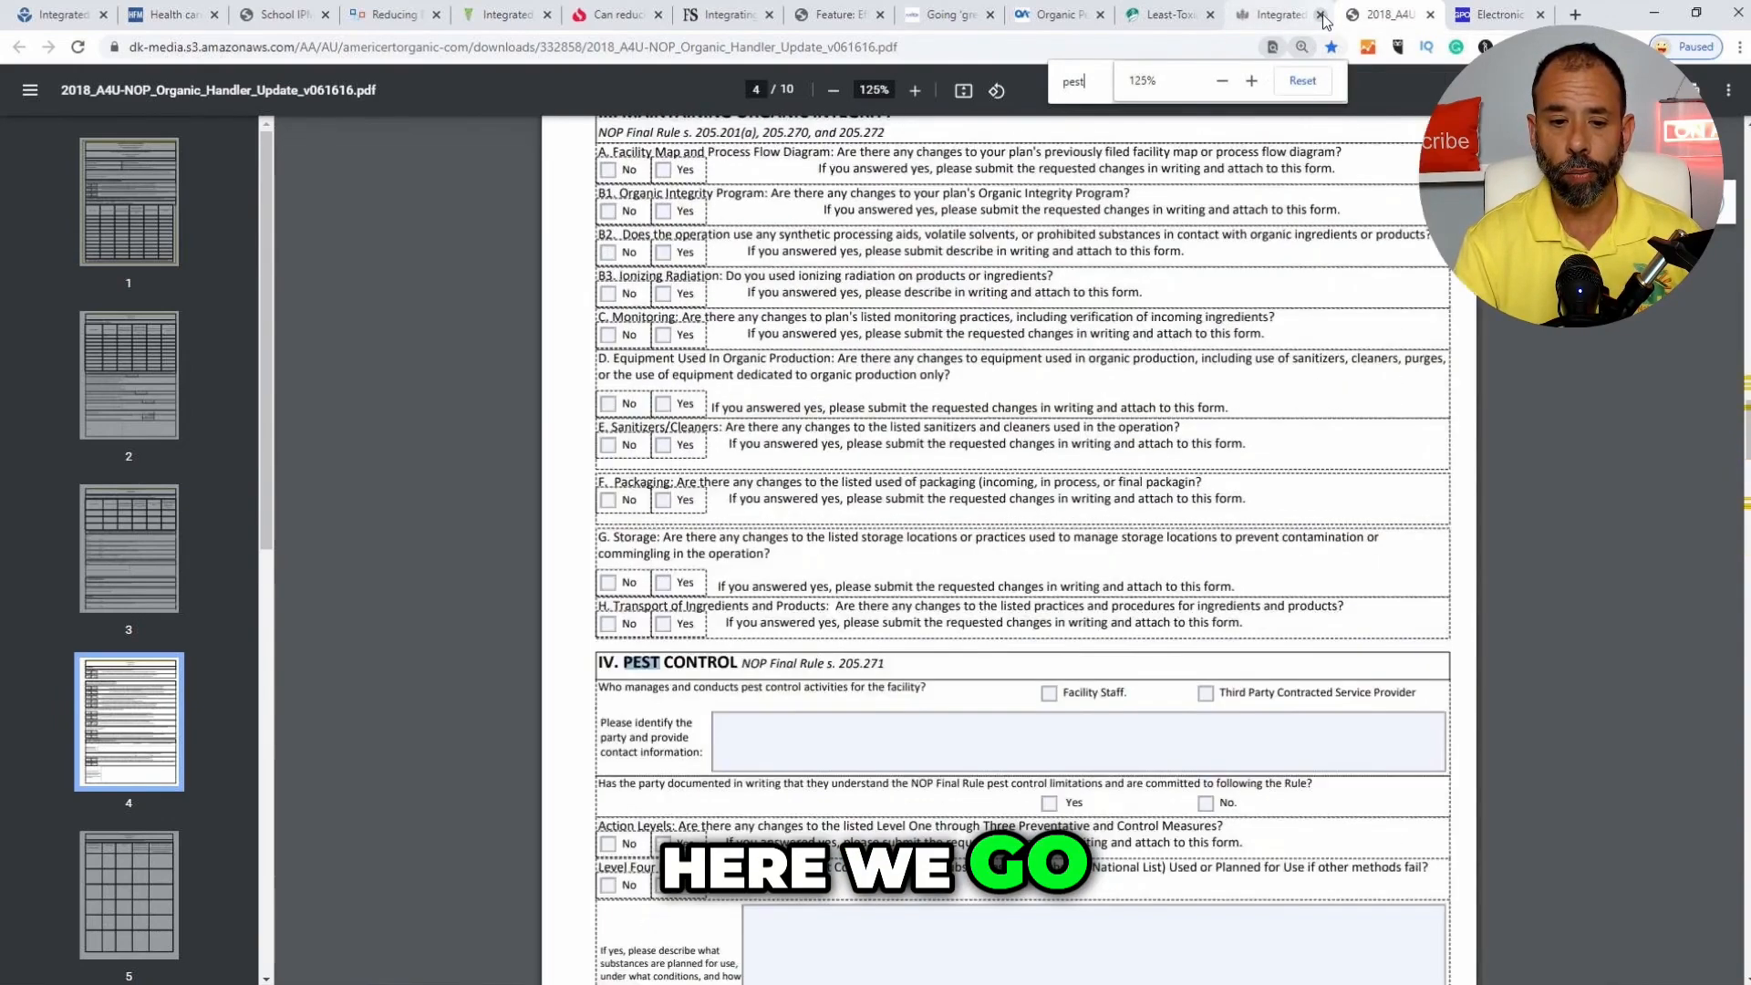
left_click(1251, 80)
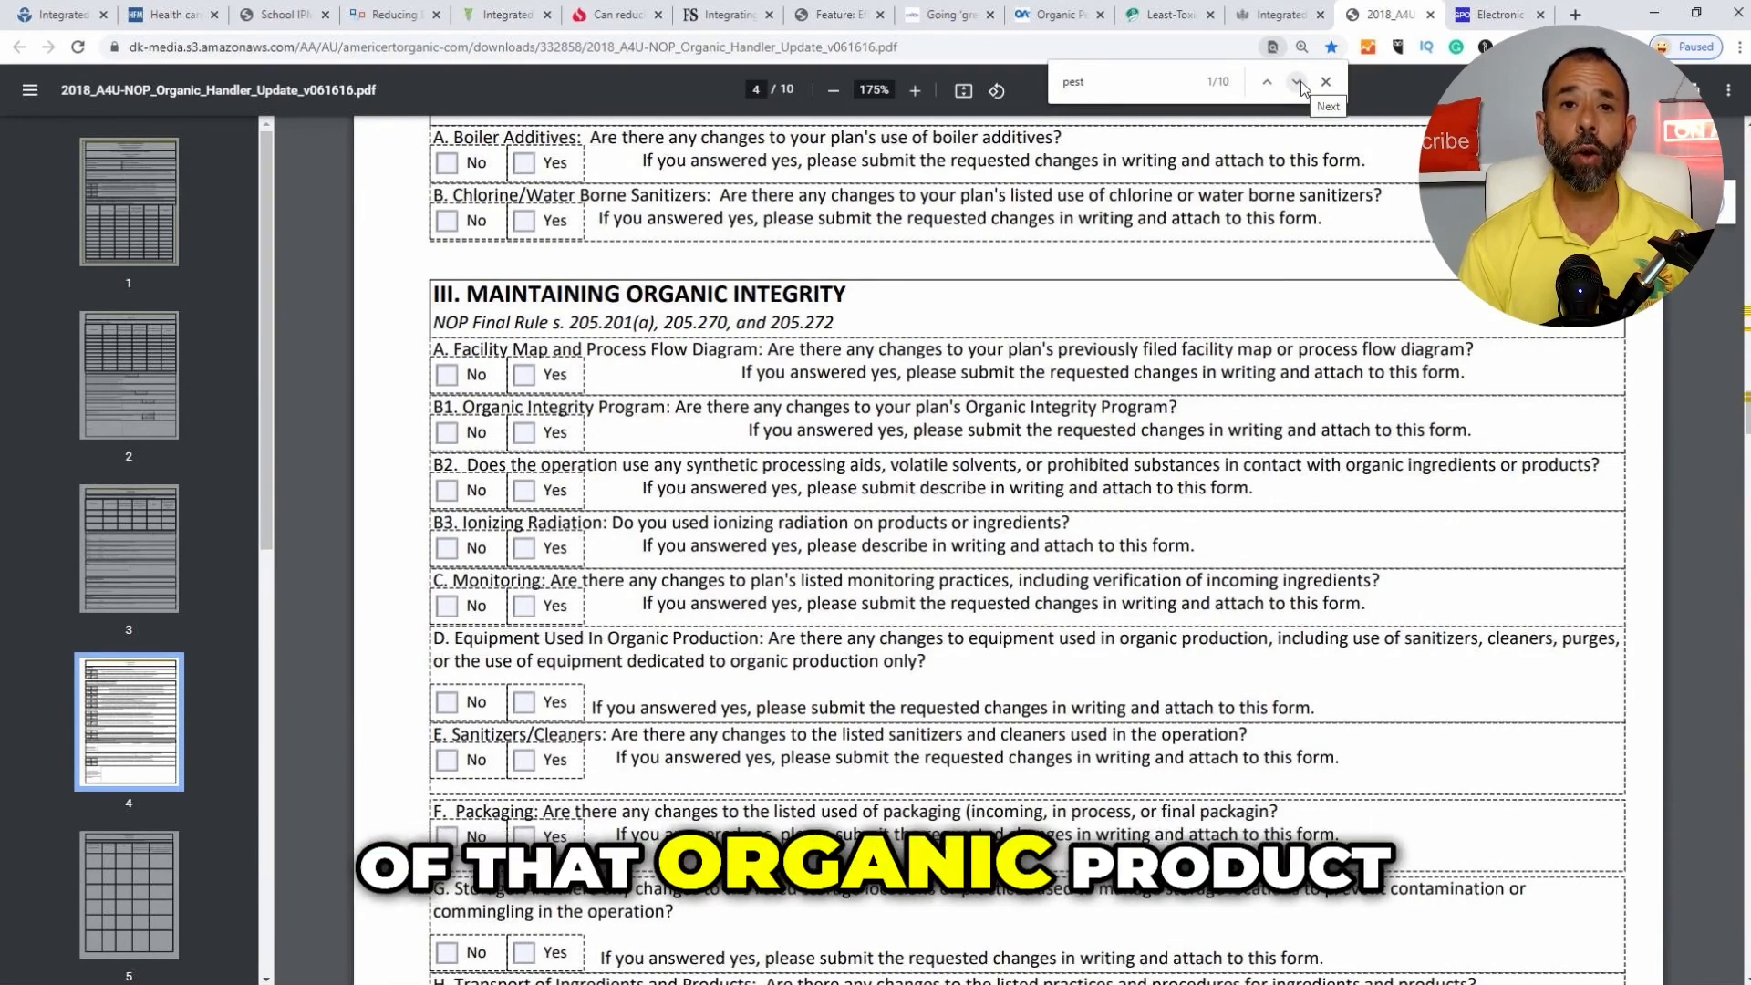
- Advance to pest match 6 of 10, reaching the page 5 Pest Control Substances and Inputs table
left_click(1295, 82)
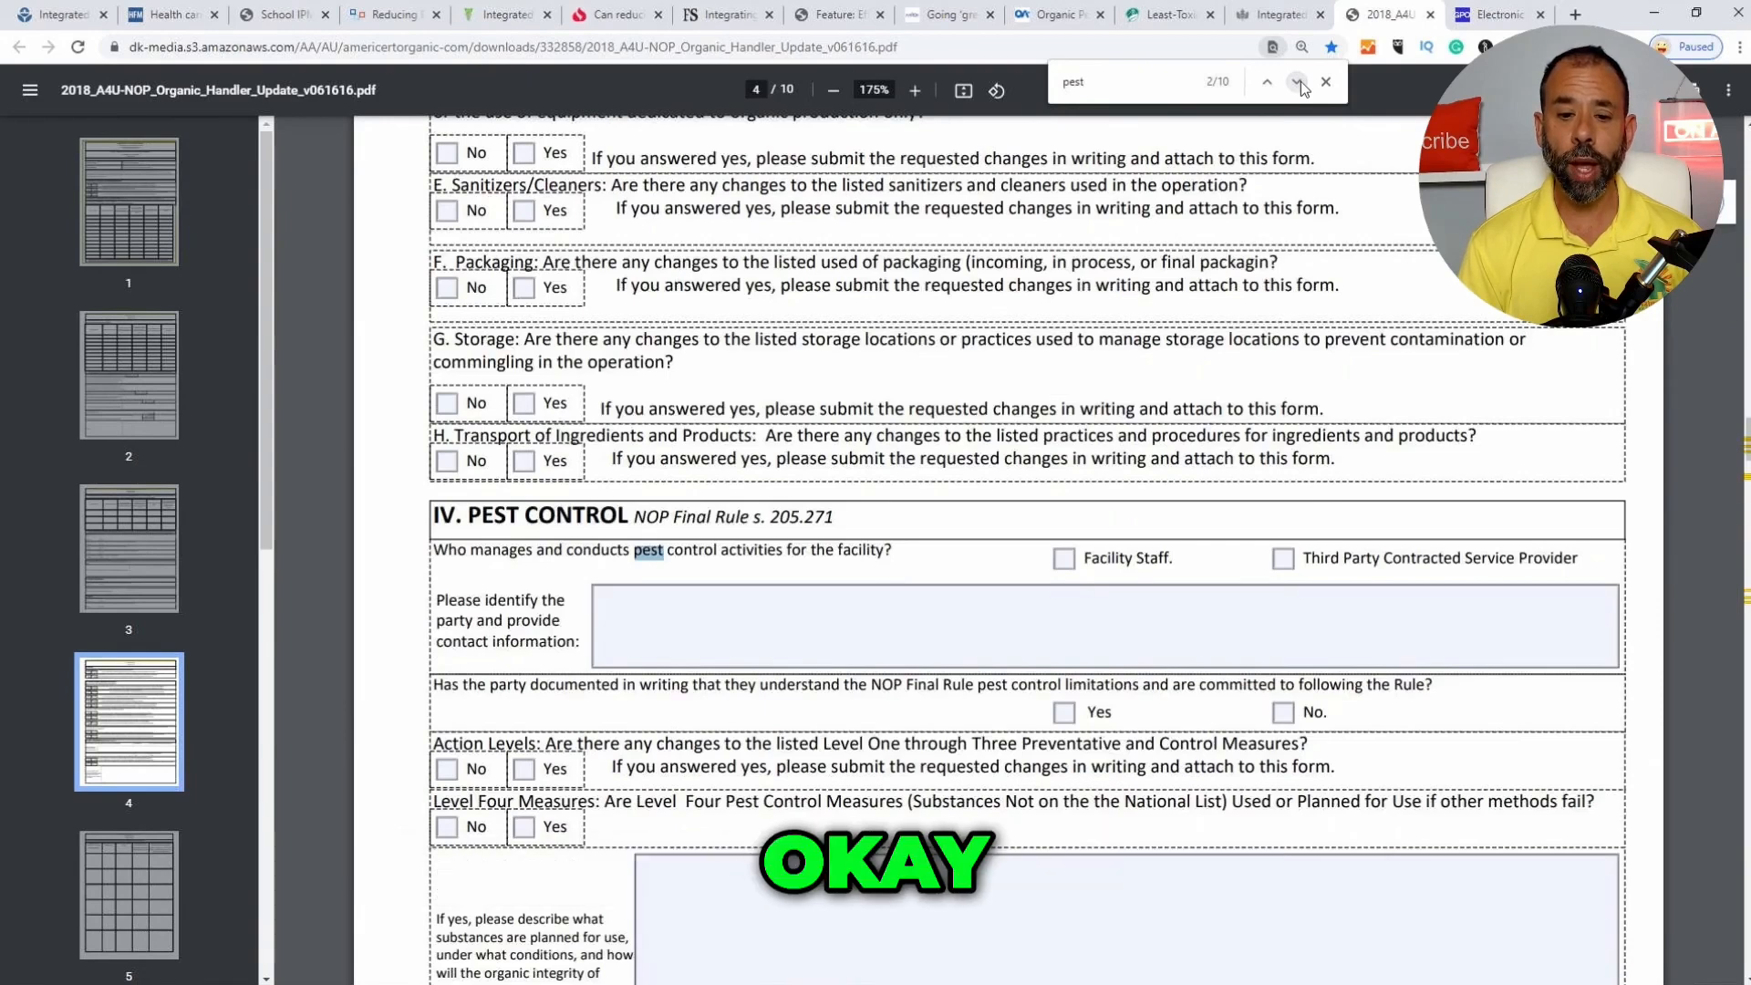
left_click(1292, 82)
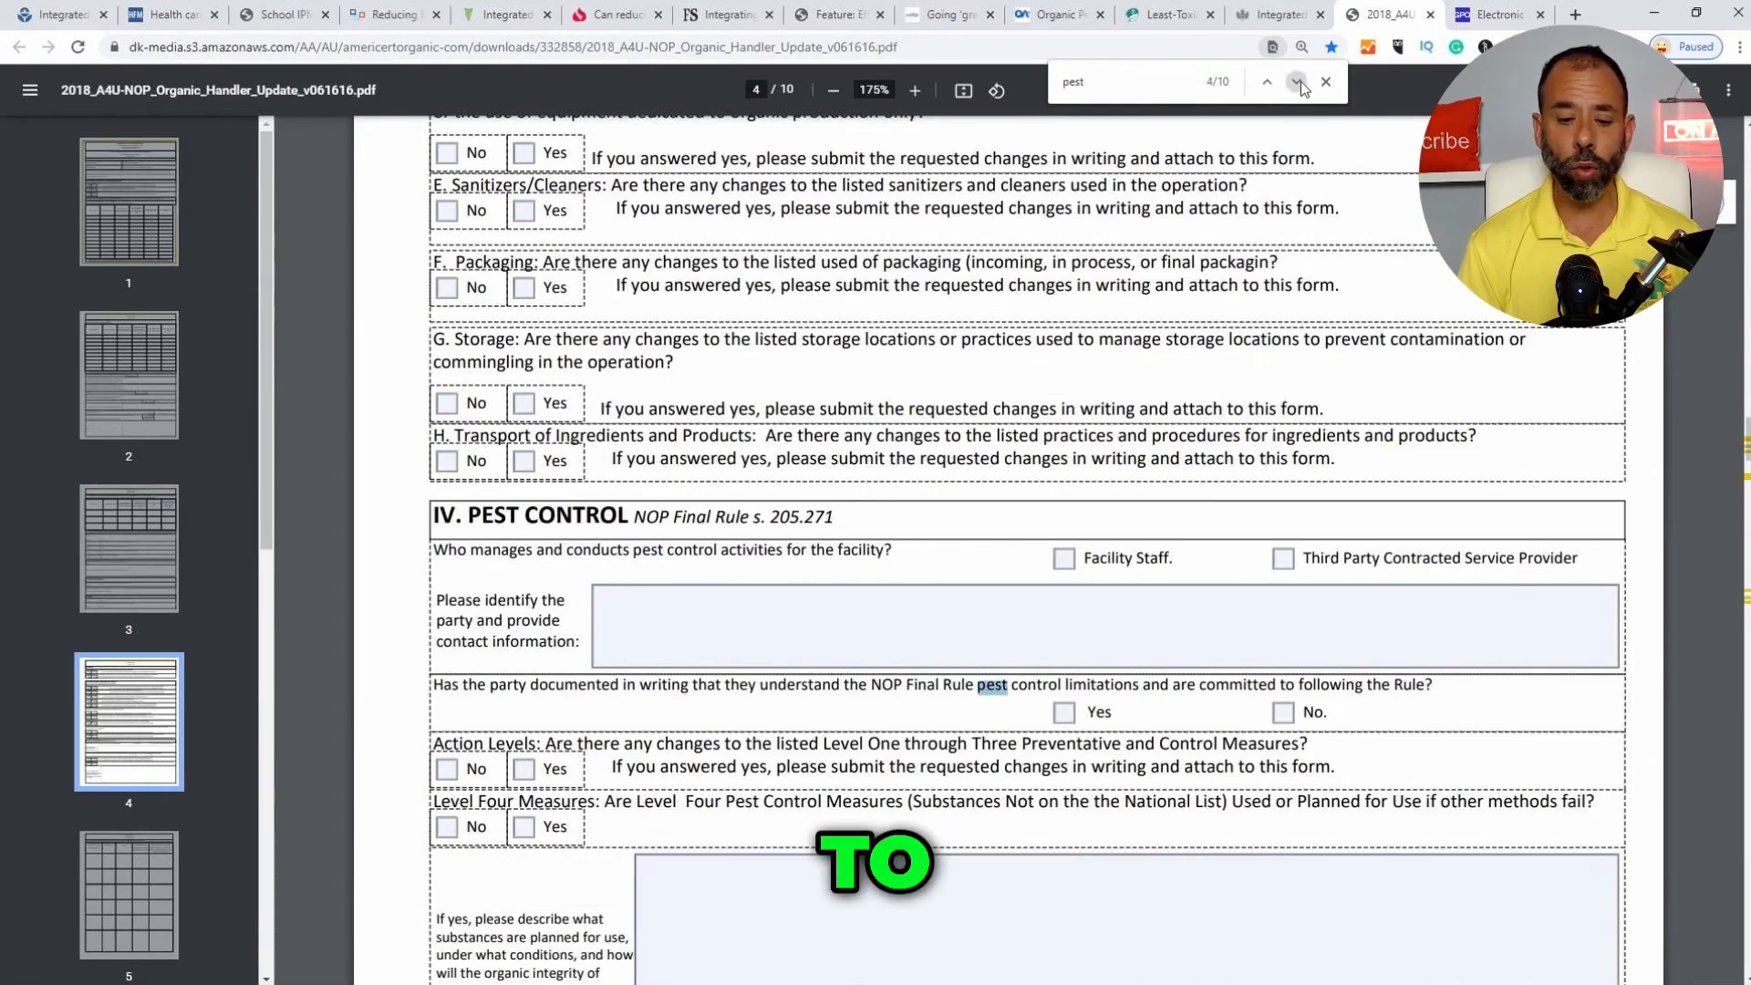
left_click(1295, 82)
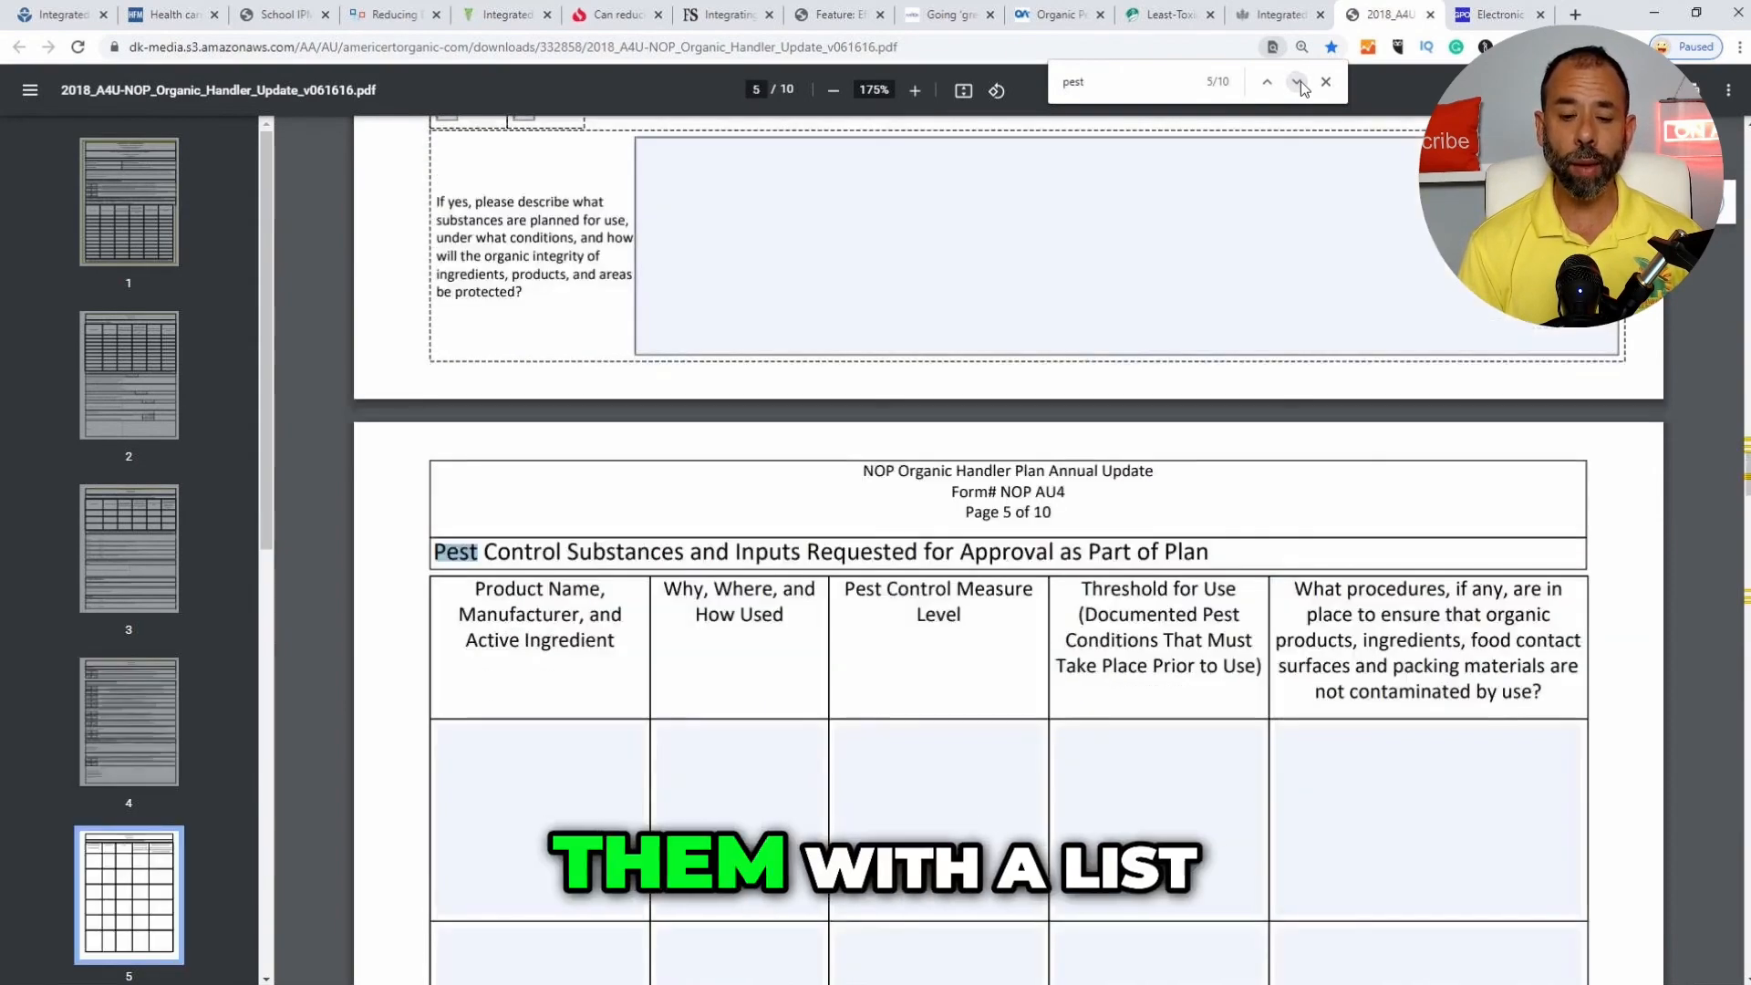
left_click(1295, 82)
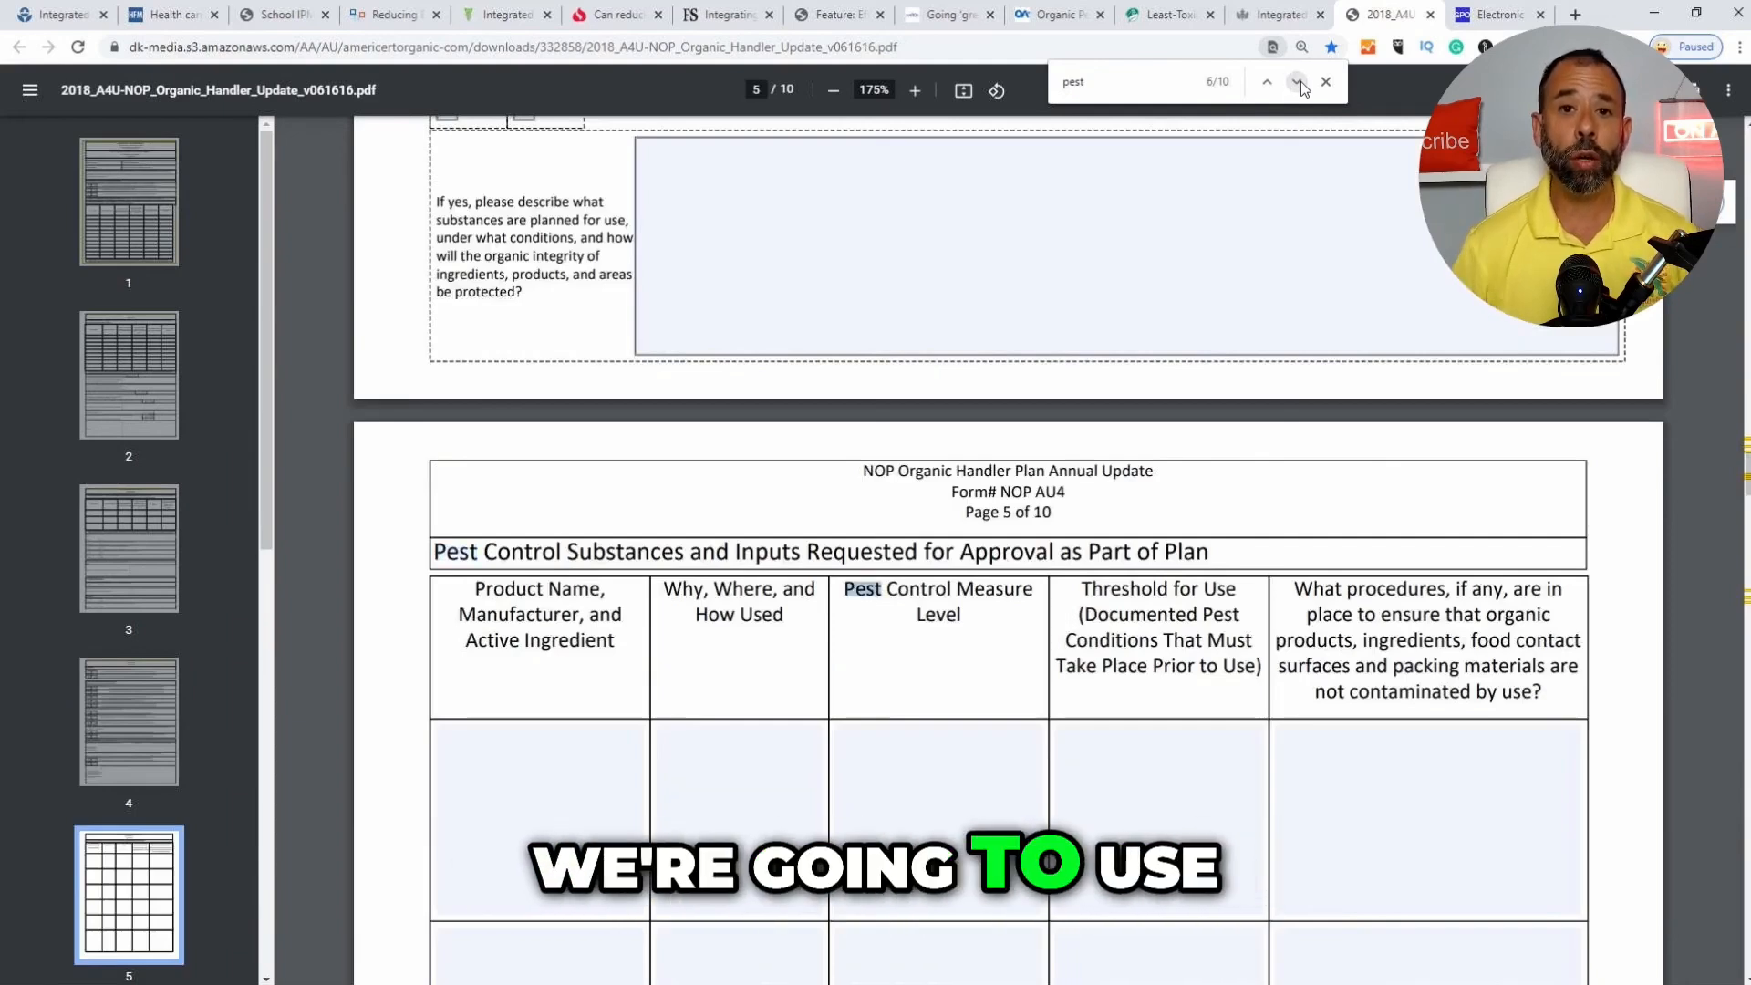